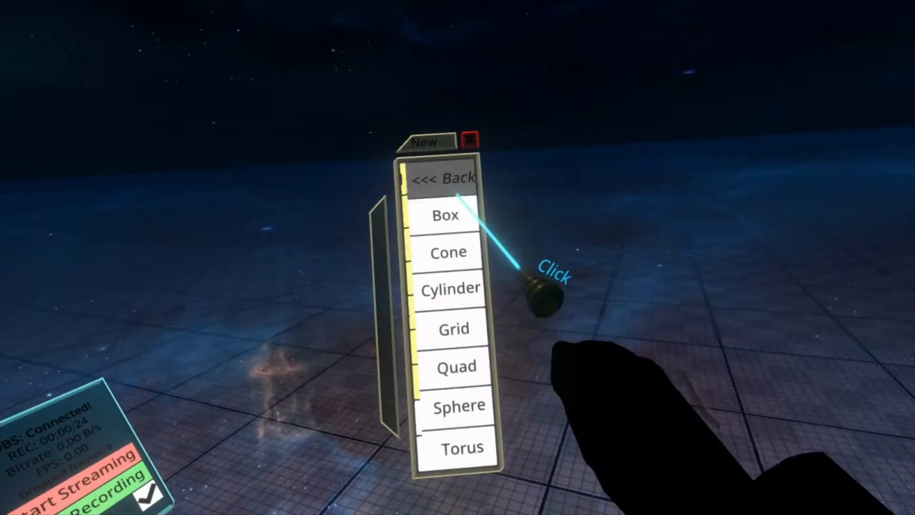
Step: Spawn a Box primitive from the Create New primitives list
left_click(446, 215)
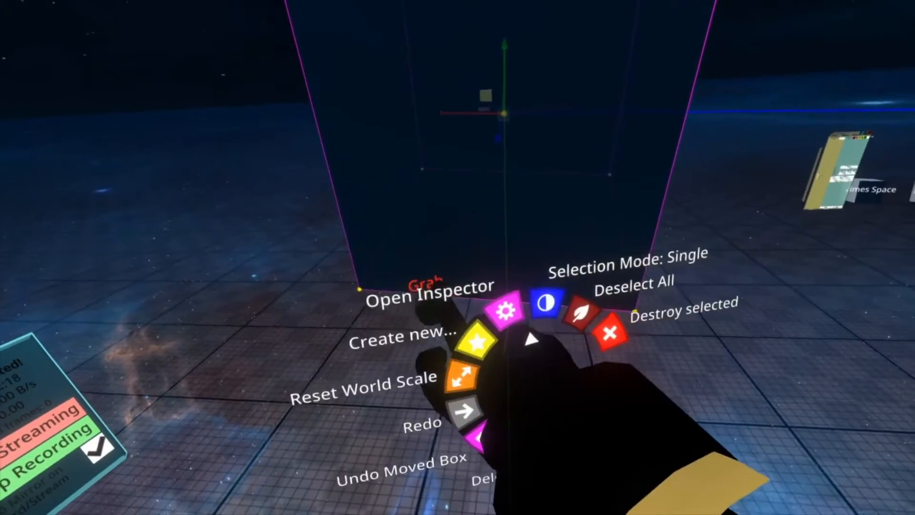
Step: Open the inspector on the selected box from the dev tool context menu
left_click(431, 300)
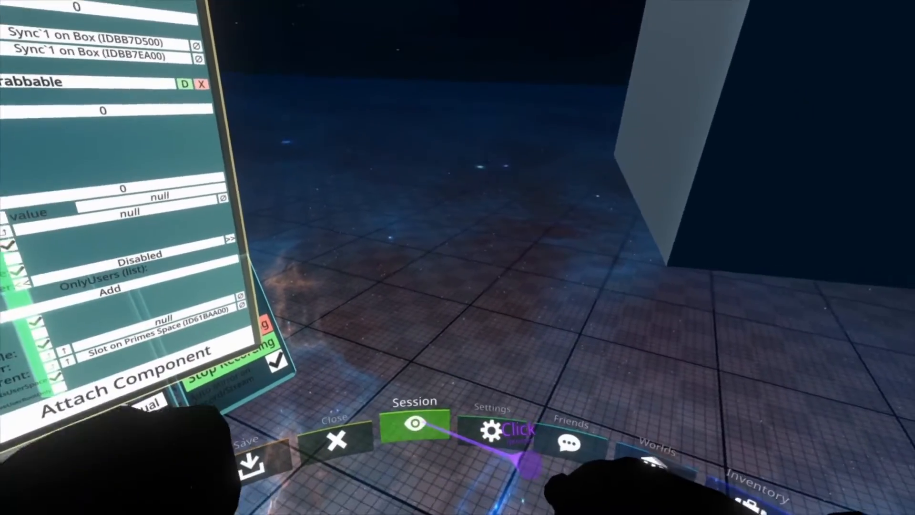
Step: Open Session settings from the dashboard and toggle the top Settings option
left_click(413, 429)
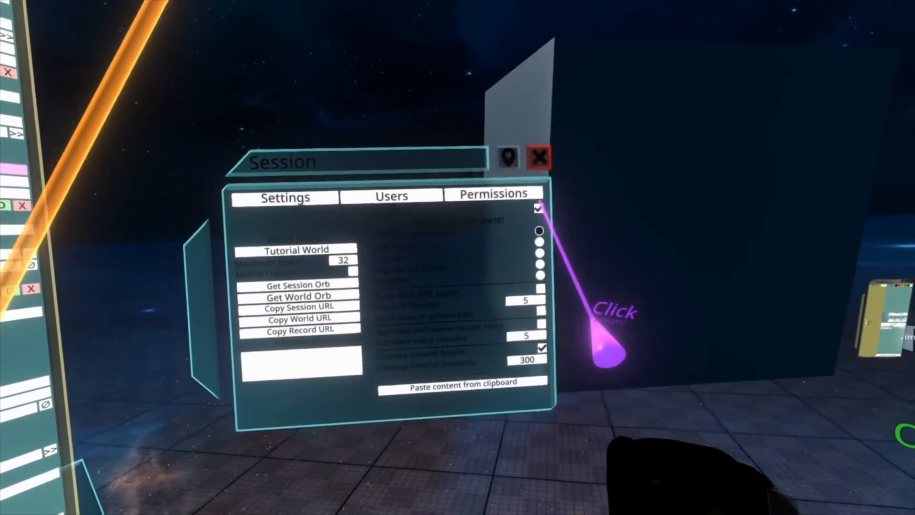
left_click(539, 156)
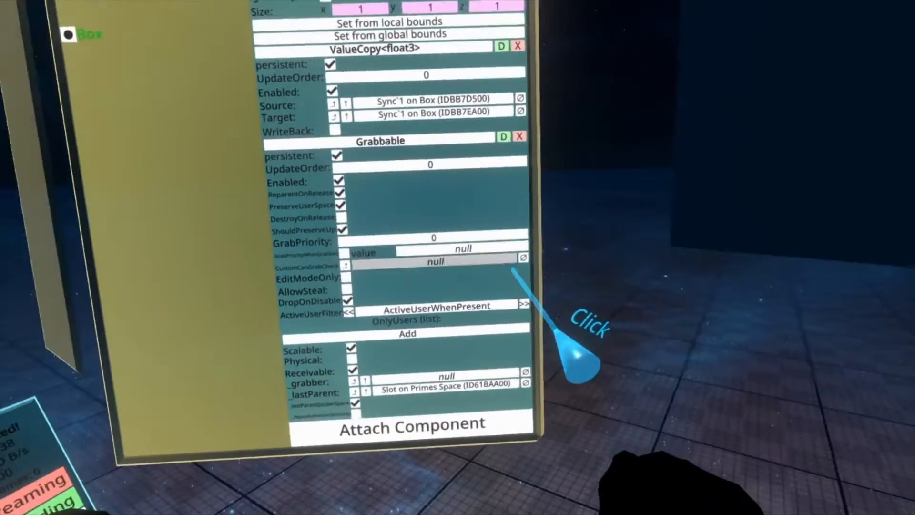
Step: Cycle Grabbable's ActiveUserFilter from ActiveUserWhenPresent to Disabled with the << arrow
left_click(523, 304)
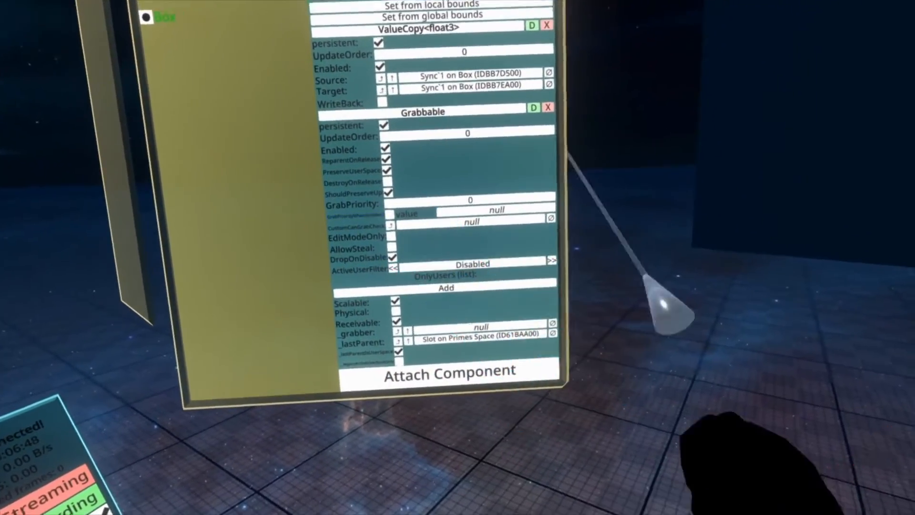
Step: Add an empty user entry to the Grabbable's OnlyUsers list
left_click(460, 284)
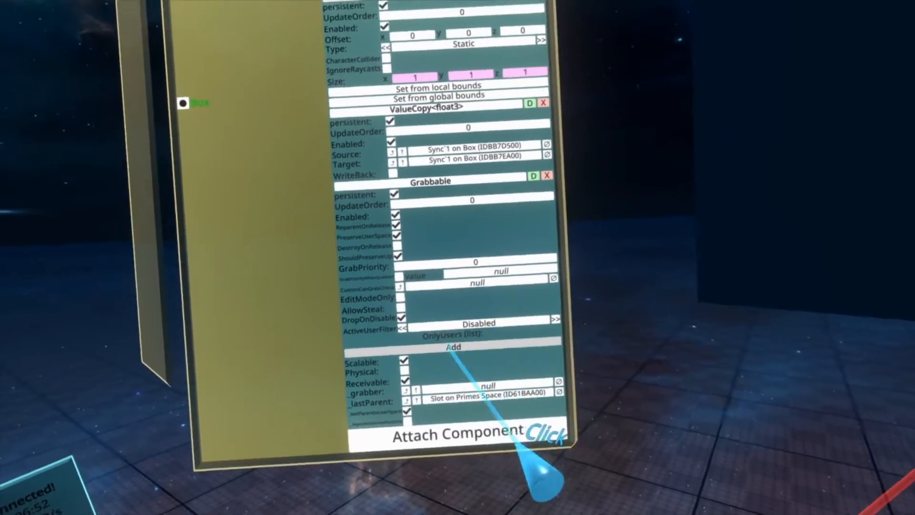
left_click(450, 347)
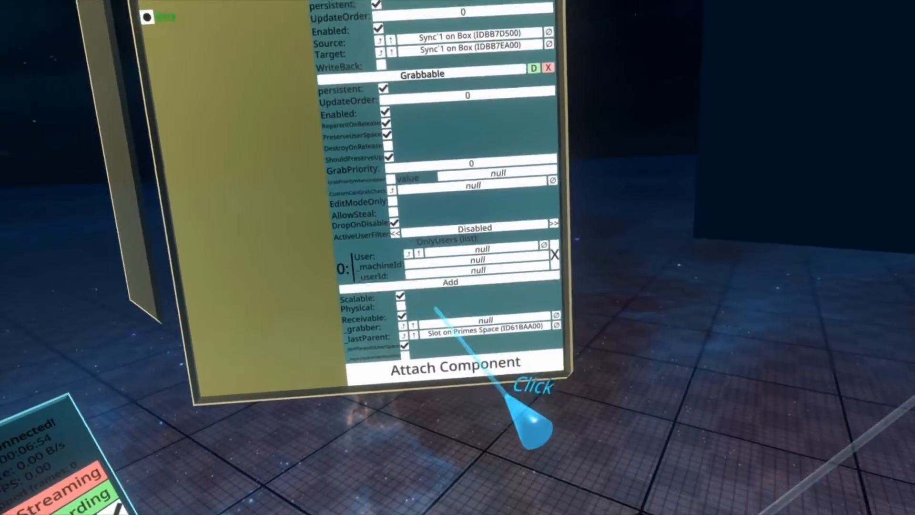